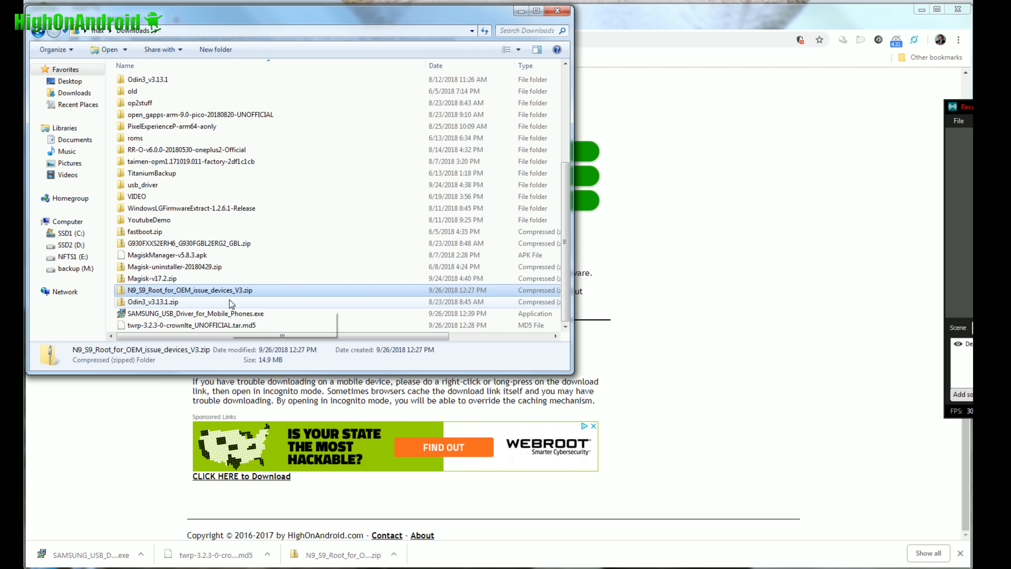
mouse_move(234, 299)
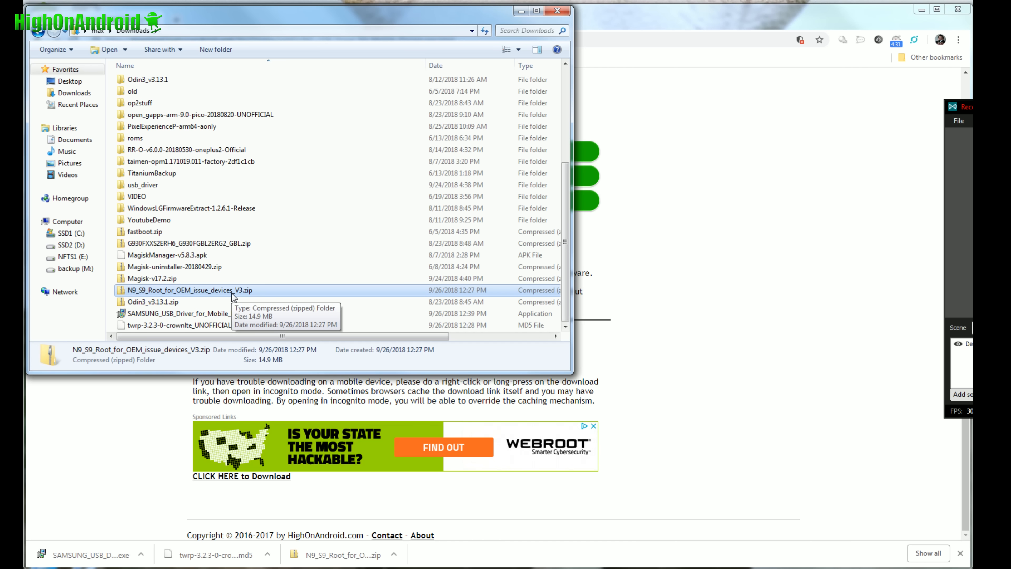
- Review the downloaded root zip, Samsung USB driver installer and TWRP recovery image in Downloads
click(146, 302)
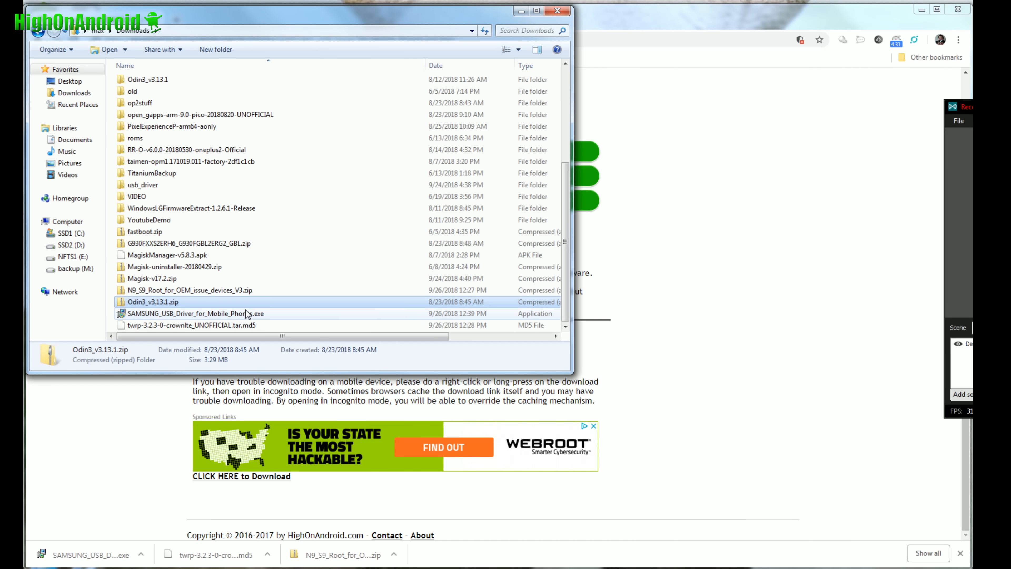
click(195, 313)
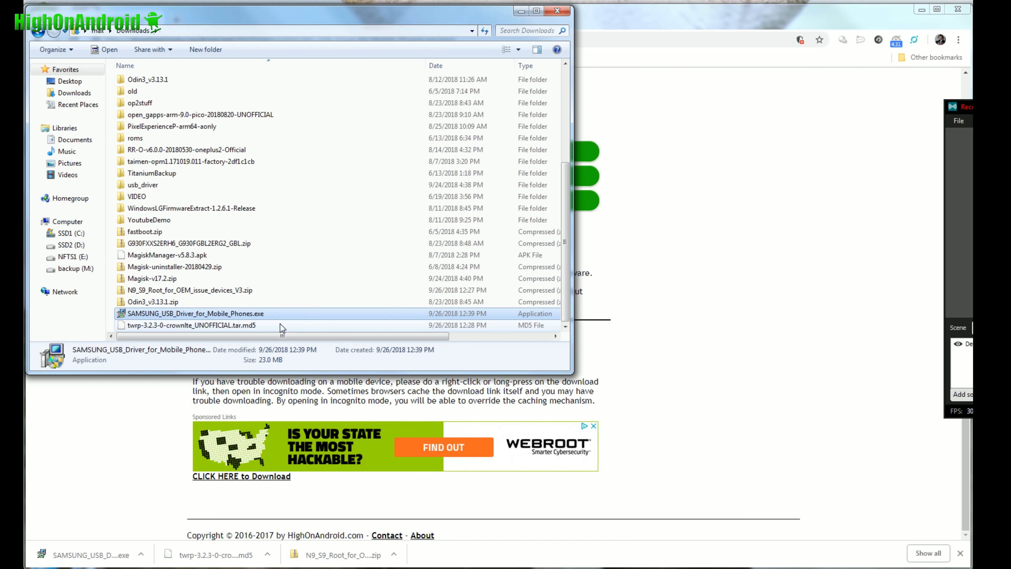
click(188, 325)
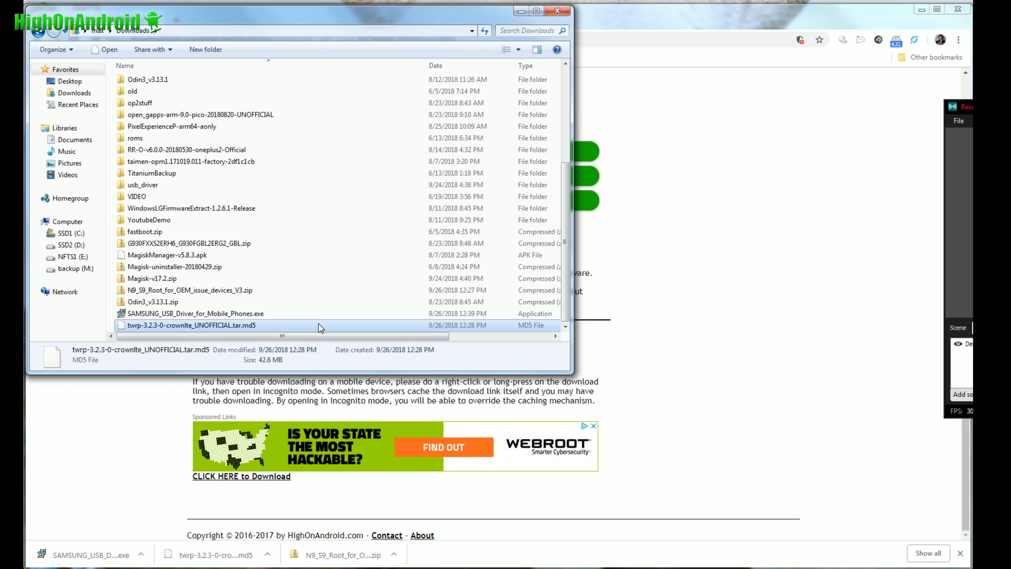
mouse_move(707, 333)
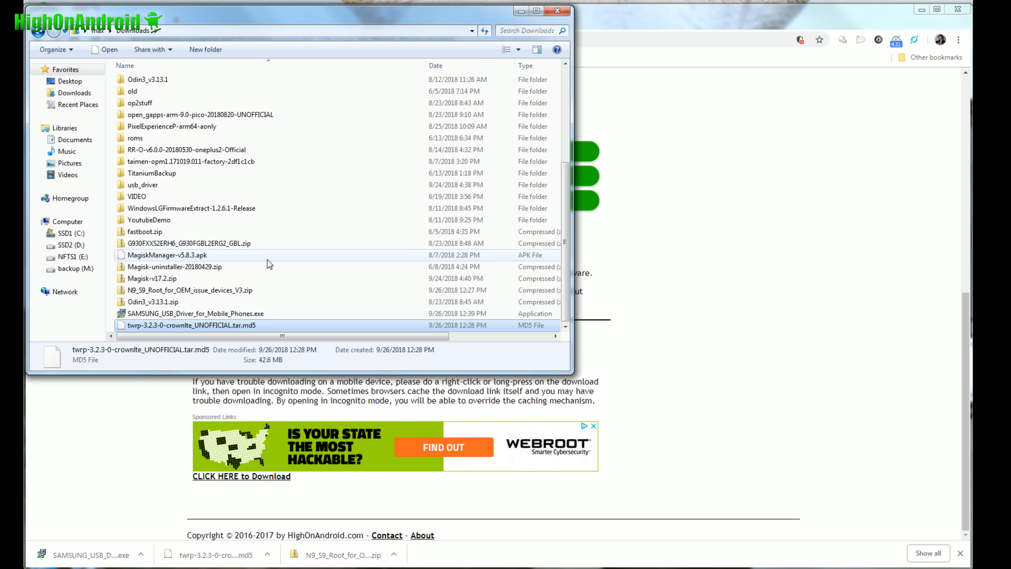
mouse_move(168, 307)
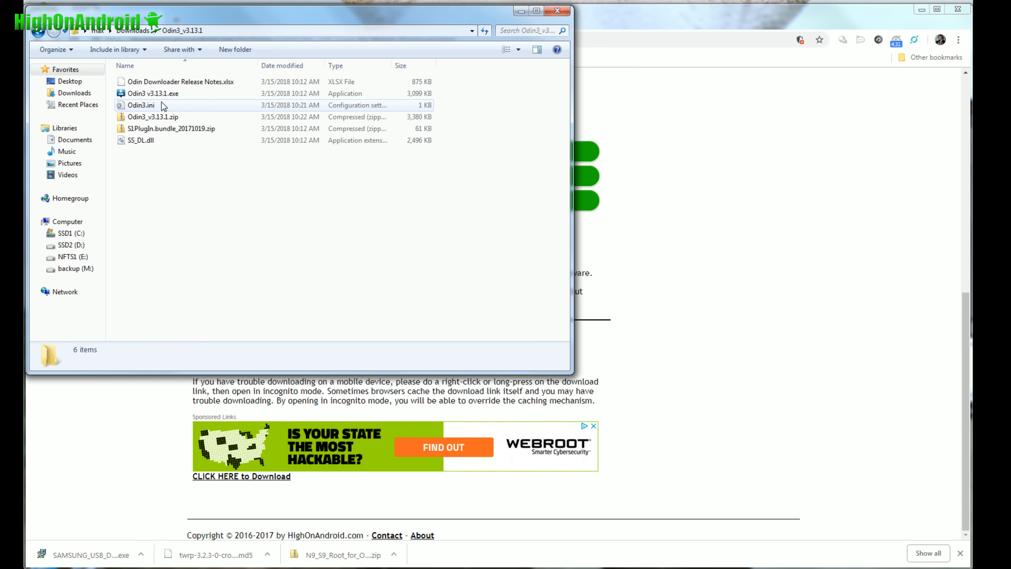
mouse_move(183, 121)
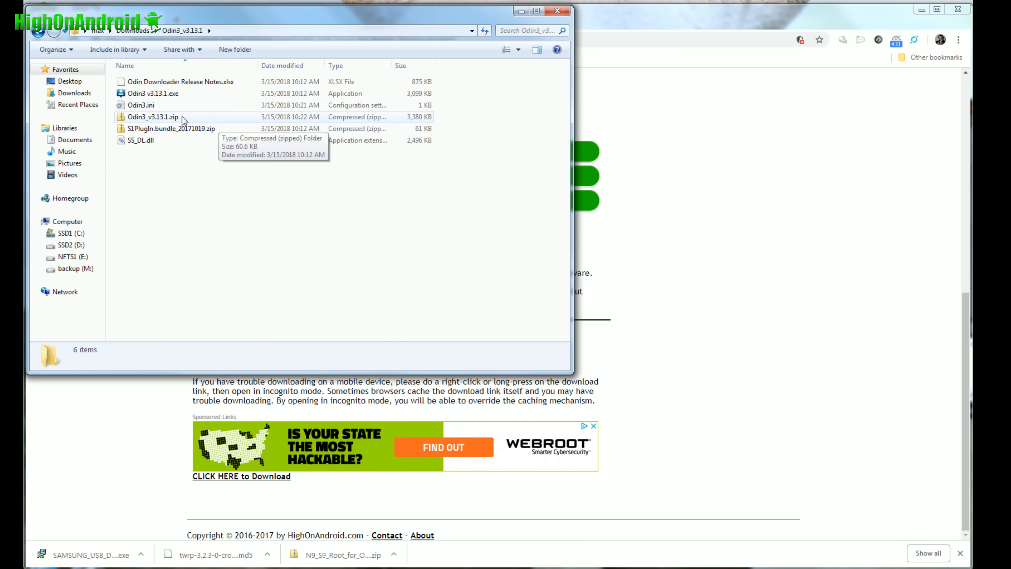
- Launch Odin3 v3.13.1.exe and allow the unverified program to run
double_click(148, 94)
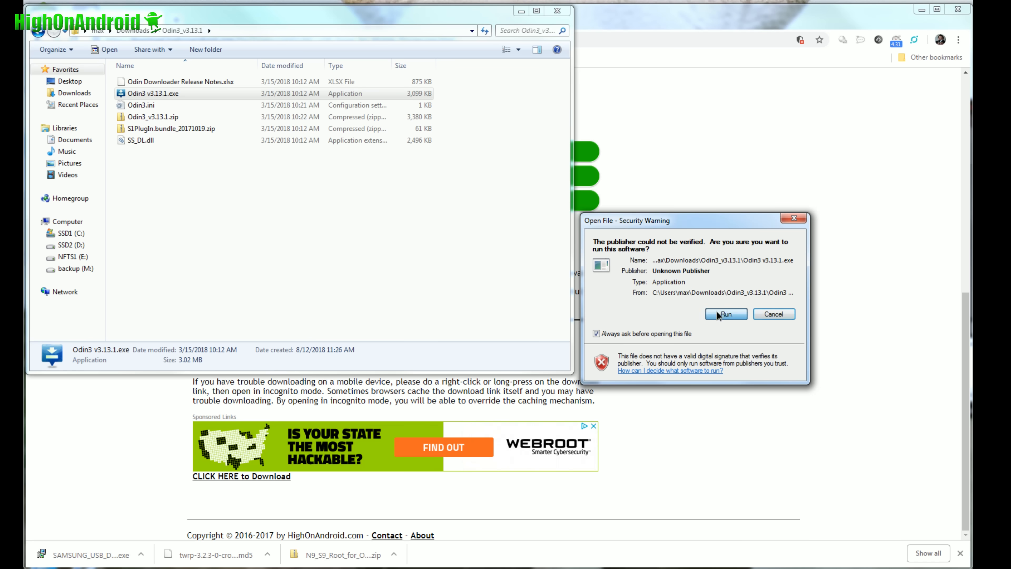
click(725, 314)
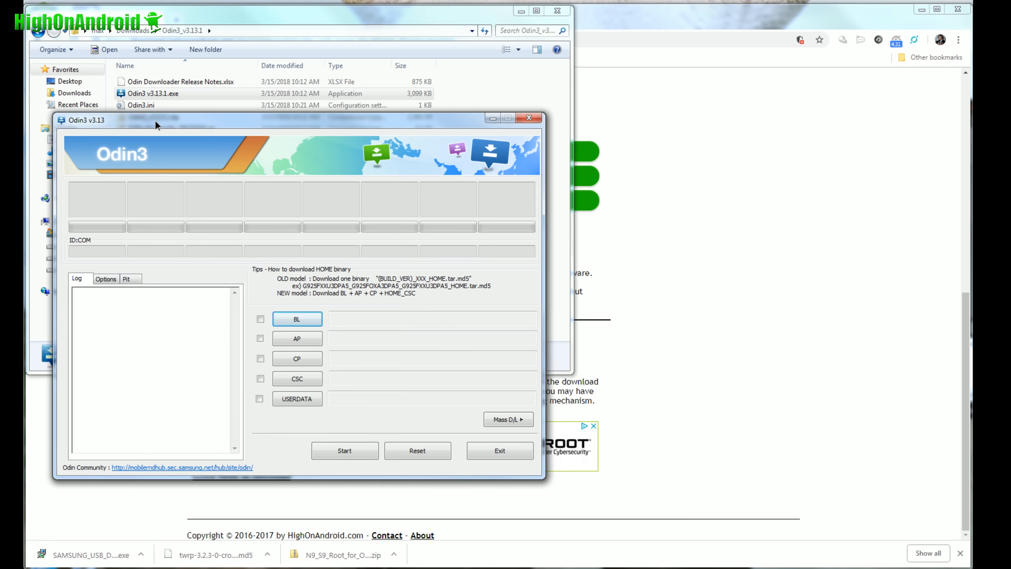
- Move the Odin3 window aside and return Explorer to the Downloads folder while the phone connects on COM49
drag(155, 119, 137, 94)
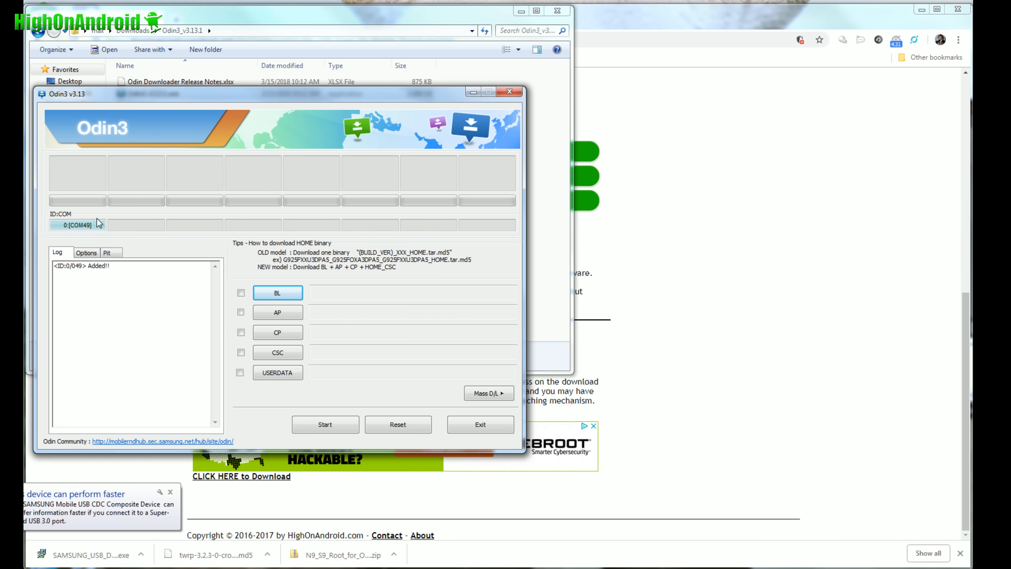
mouse_move(93, 222)
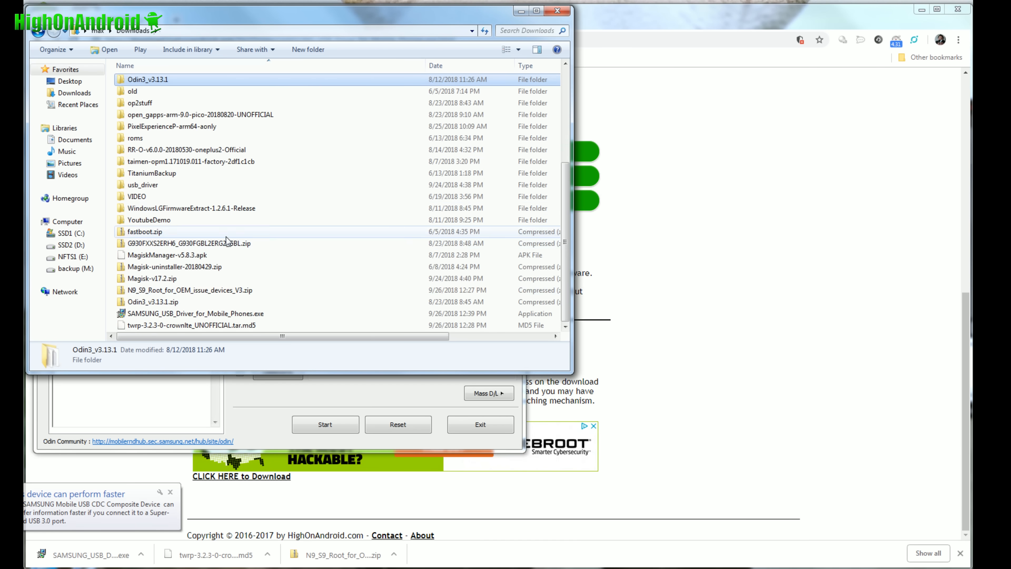
click(193, 314)
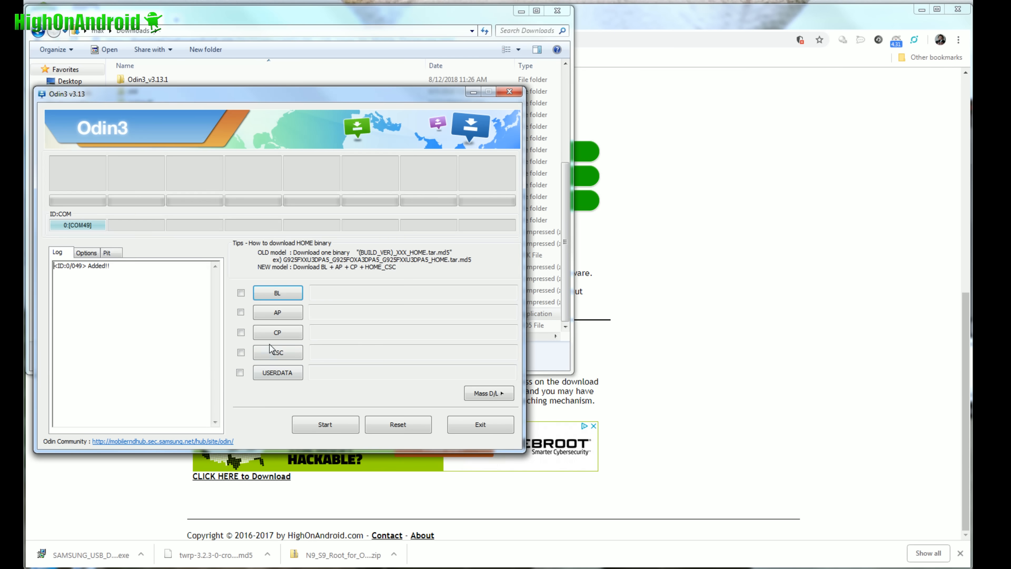
- Load twrp-3.2.3-0-crownlte_UNOFFICIAL.tar.md5 from Downloads into the AP slot
click(278, 313)
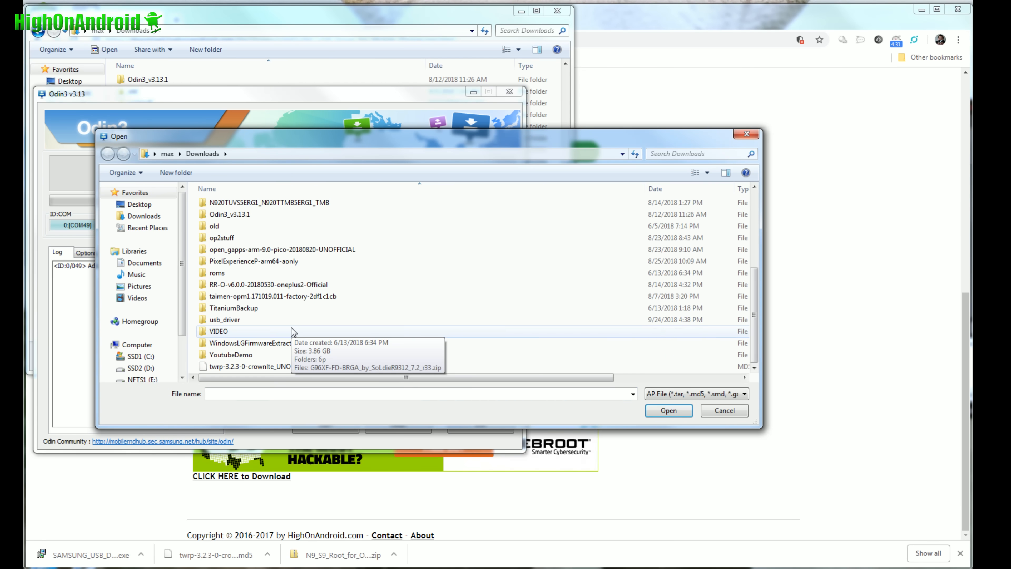
click(249, 367)
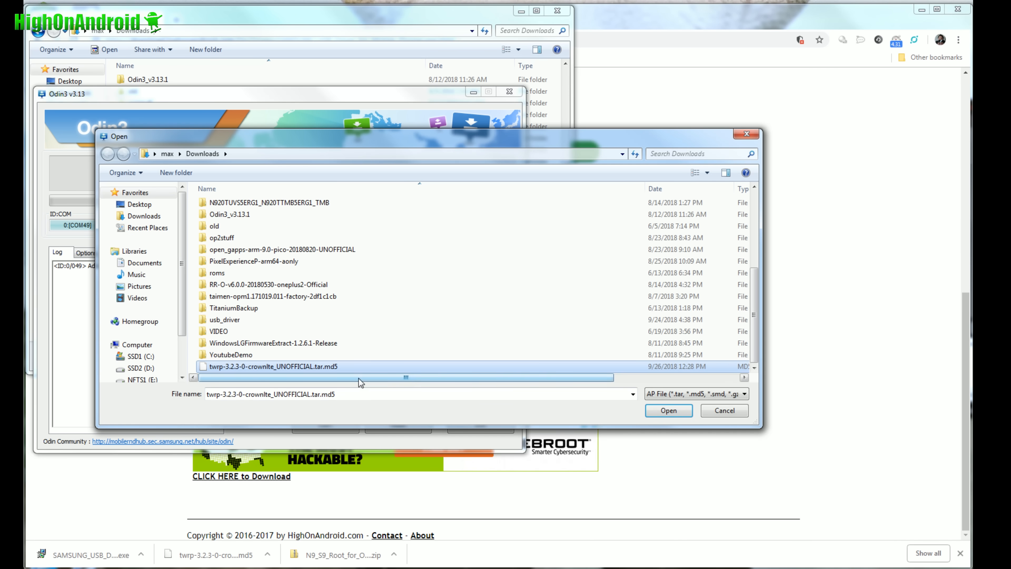
mouse_move(264, 373)
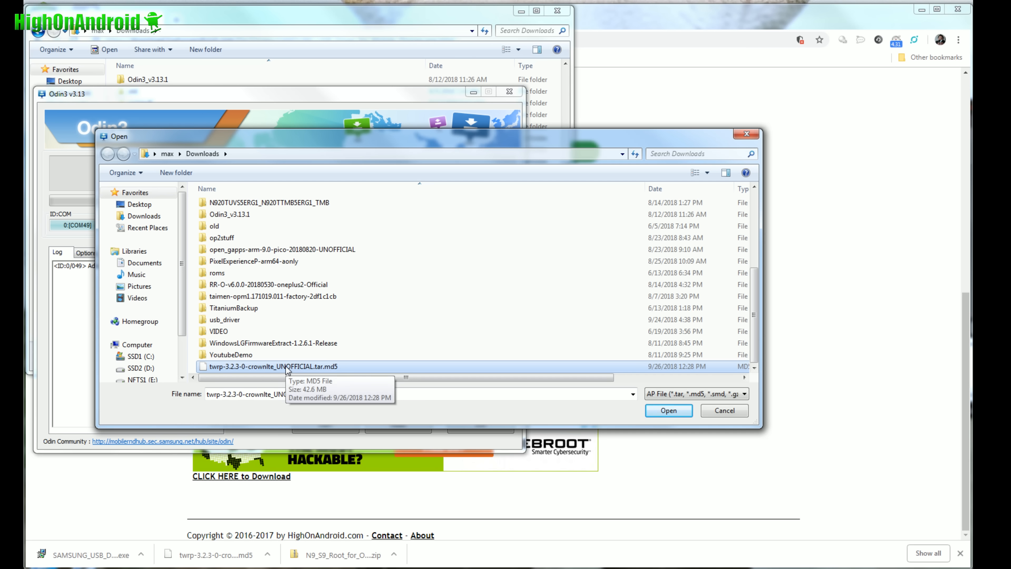
mouse_move(318, 385)
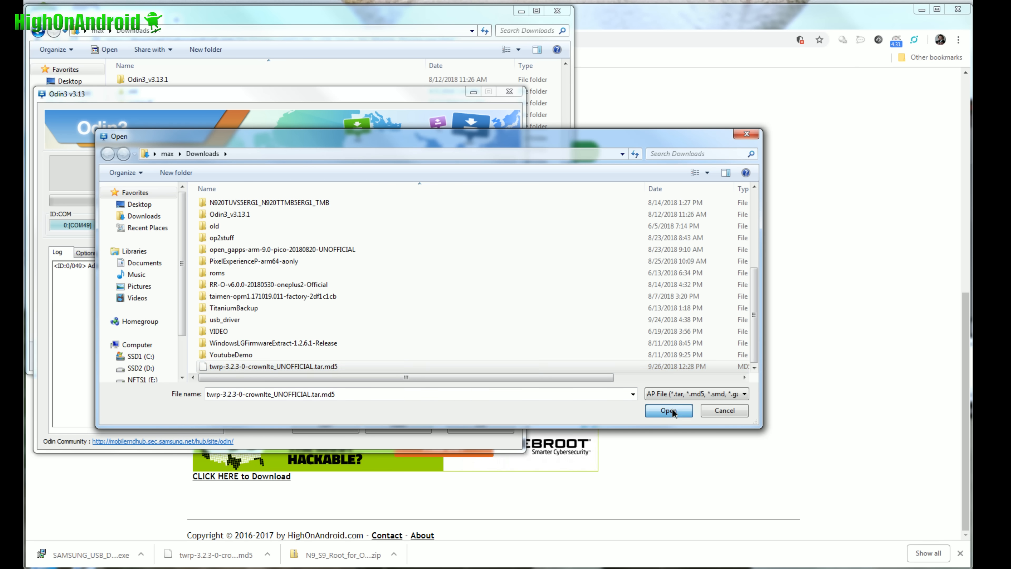
click(669, 411)
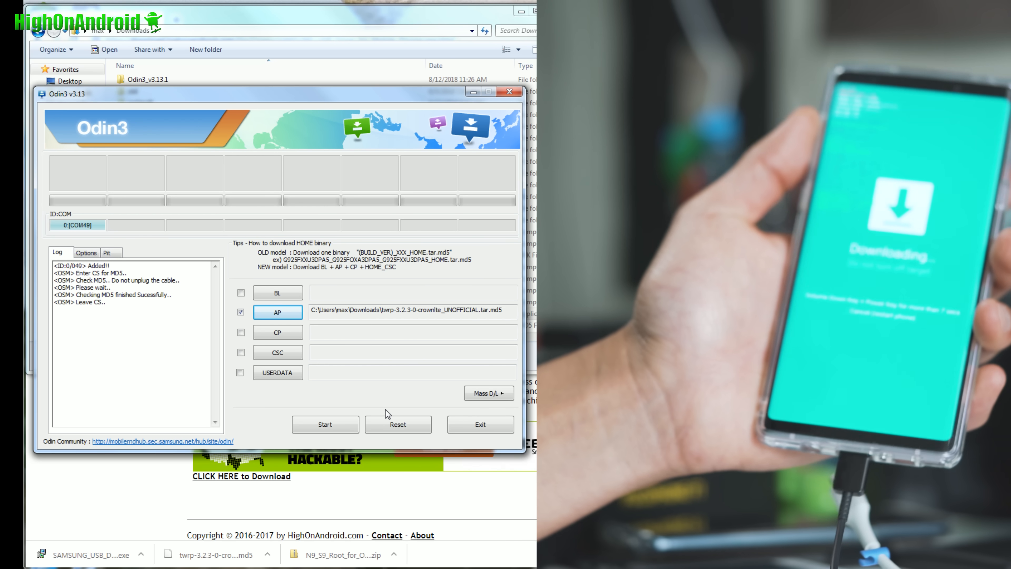
- Start flashing the TWRP image to the phone in download mode
click(325, 424)
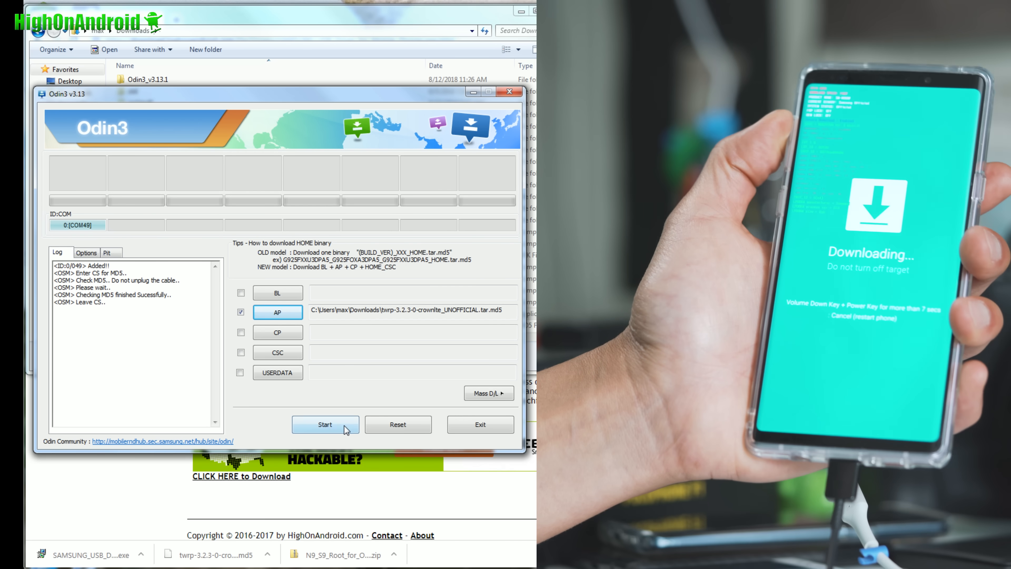
click(326, 425)
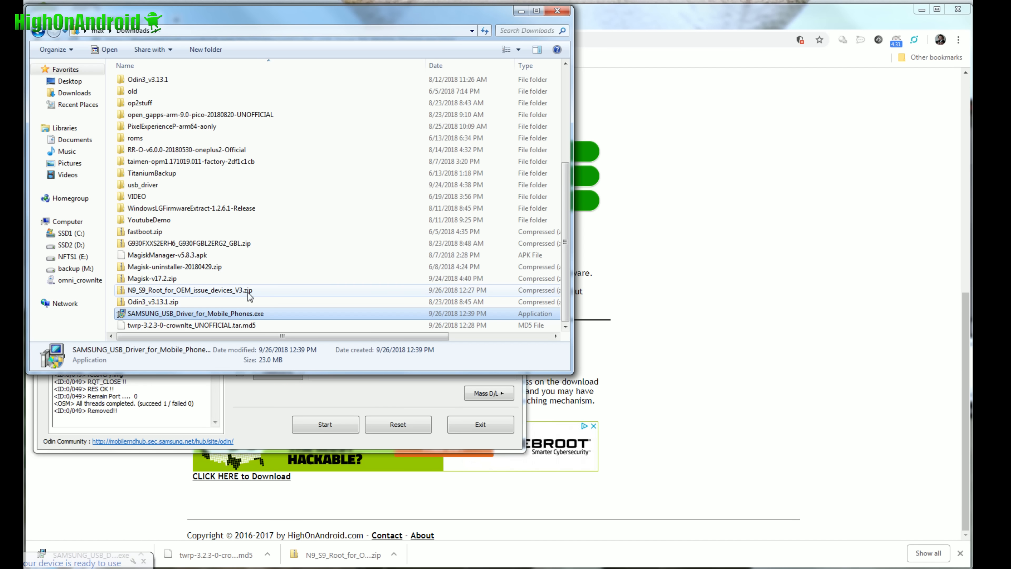
- Copy N9_S9_Root_for_OEM_issue_devices_V3.zip from Downloads into omni_crownlte Internal Storage
right_click(171, 289)
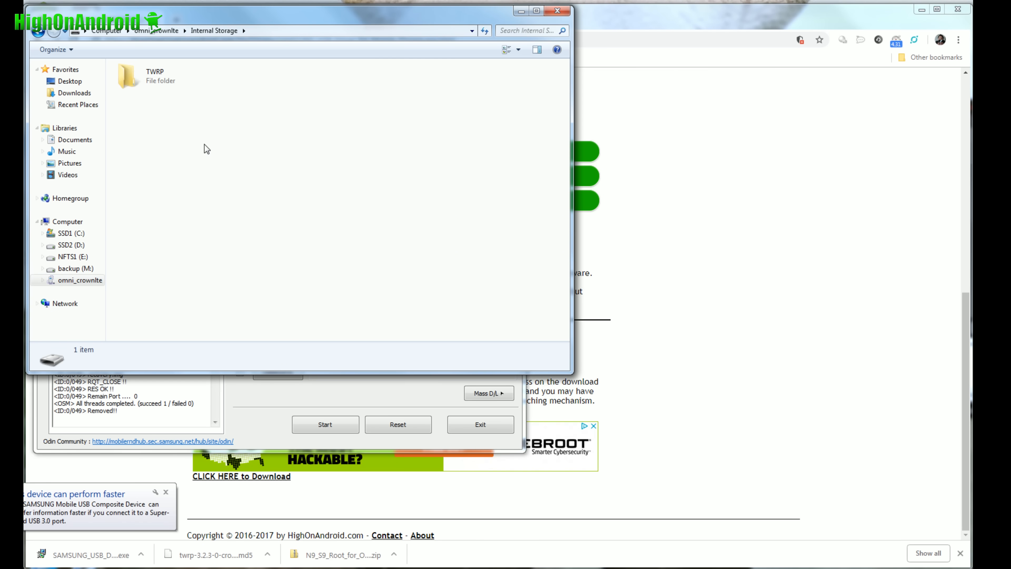
right_click(206, 150)
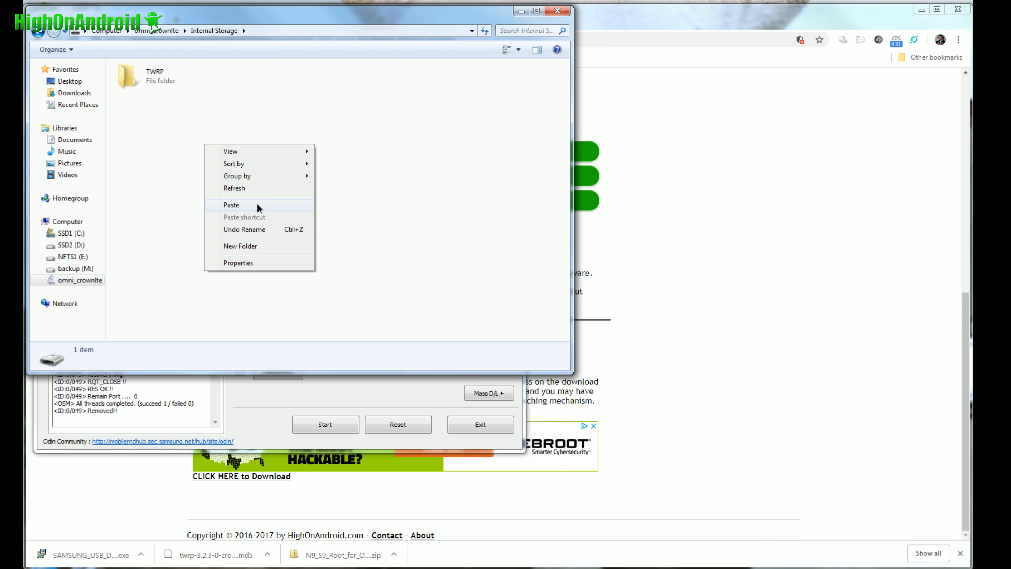
click(231, 205)
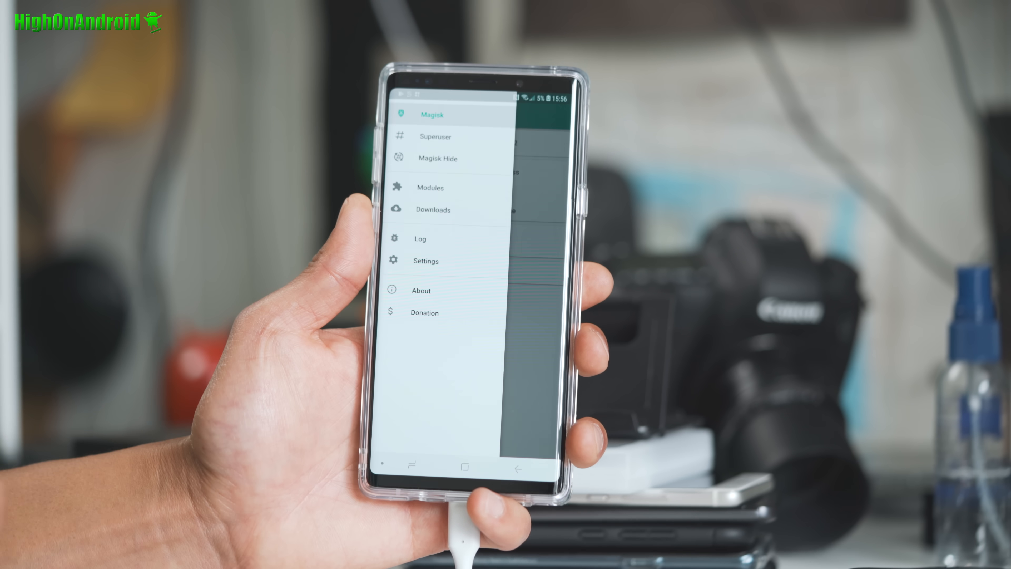
- Select Magisk Hide from the Magisk Manager navigation drawer
click(437, 159)
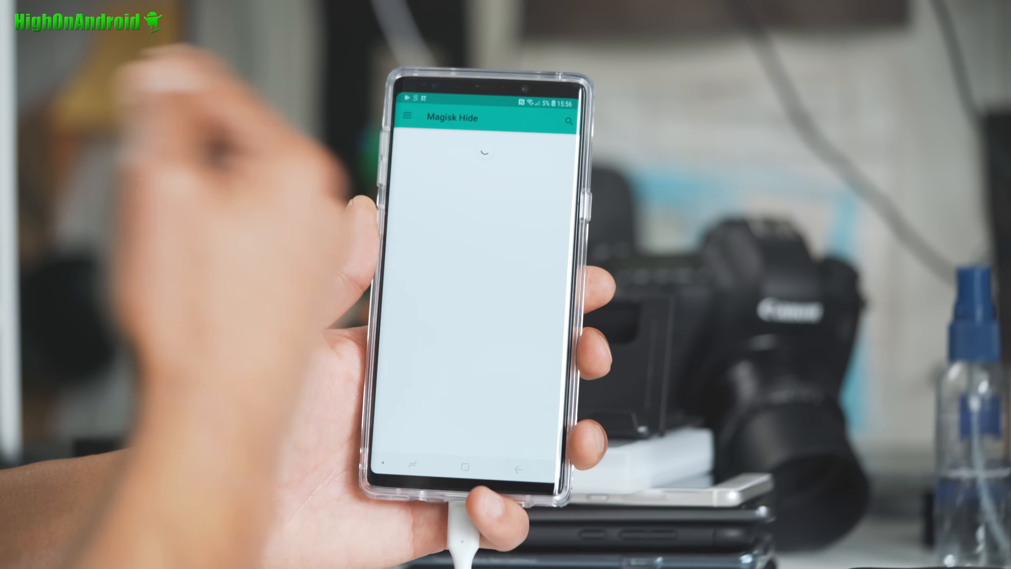